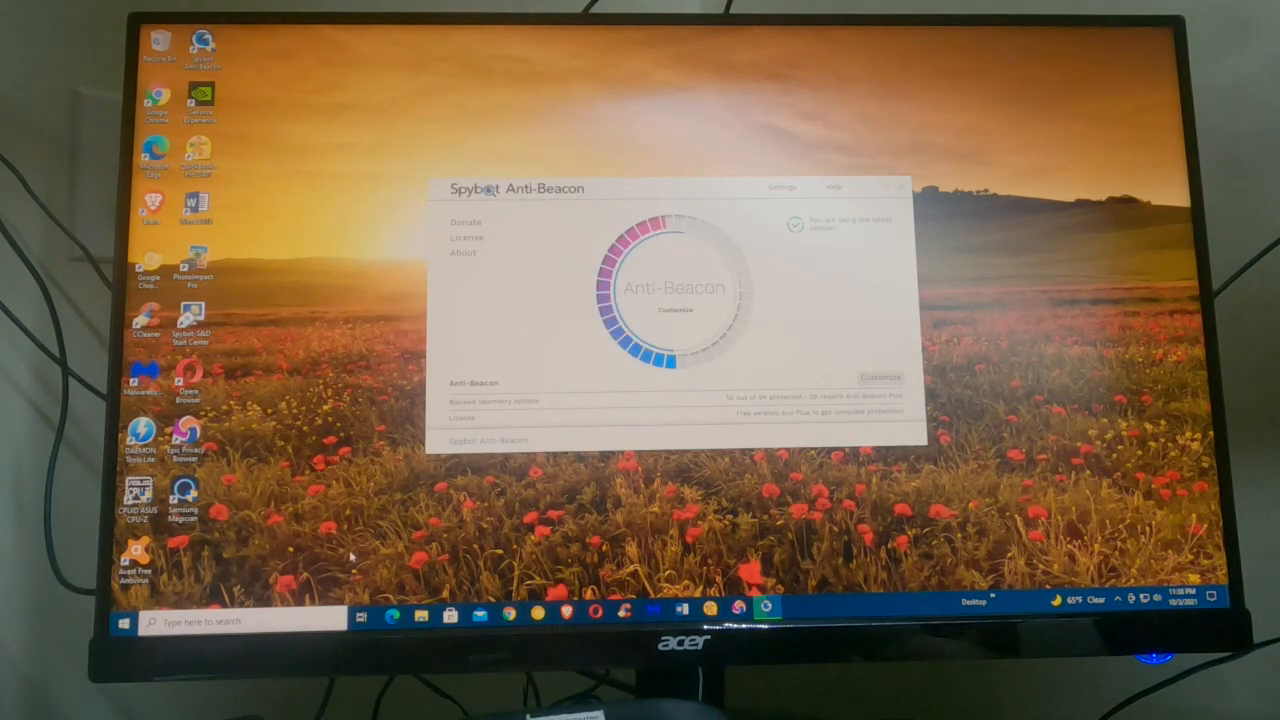
Close the Spybot Anti-Beacon window to return to the desktop
click(898, 187)
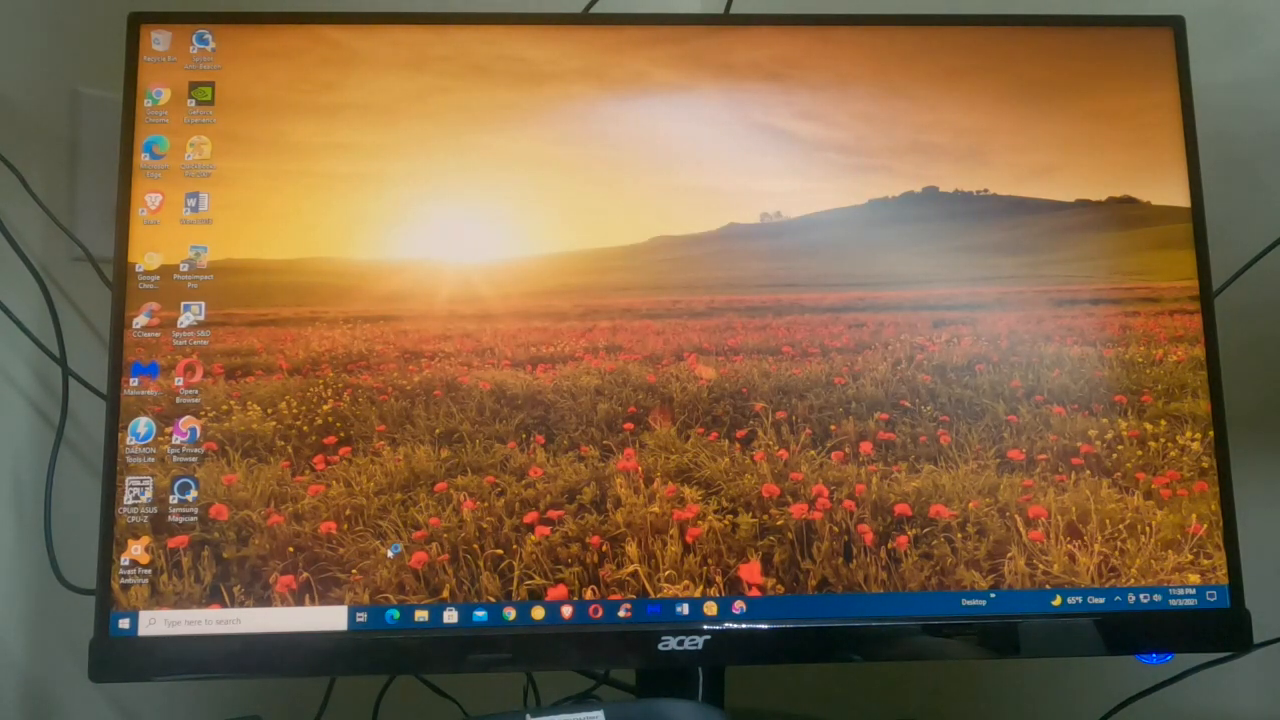
mouse_move(545, 540)
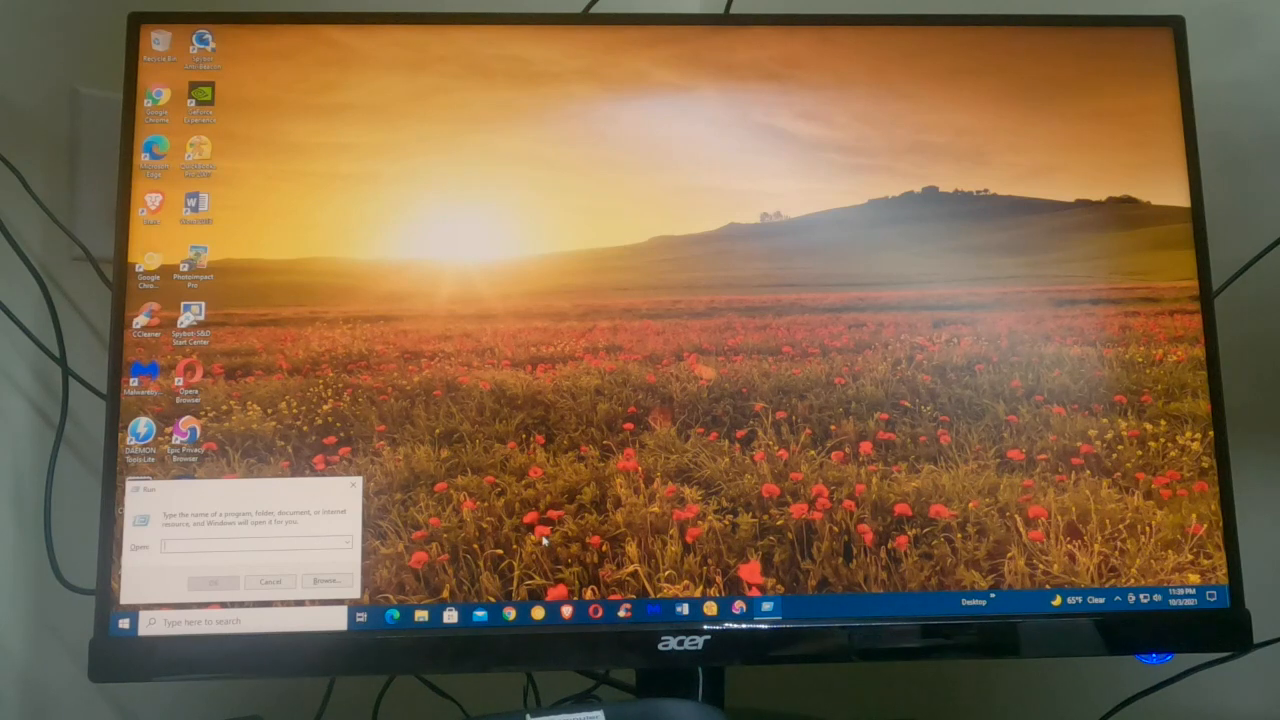
Launch the TPM management console by running tpm.msc from the Run box
text(1)
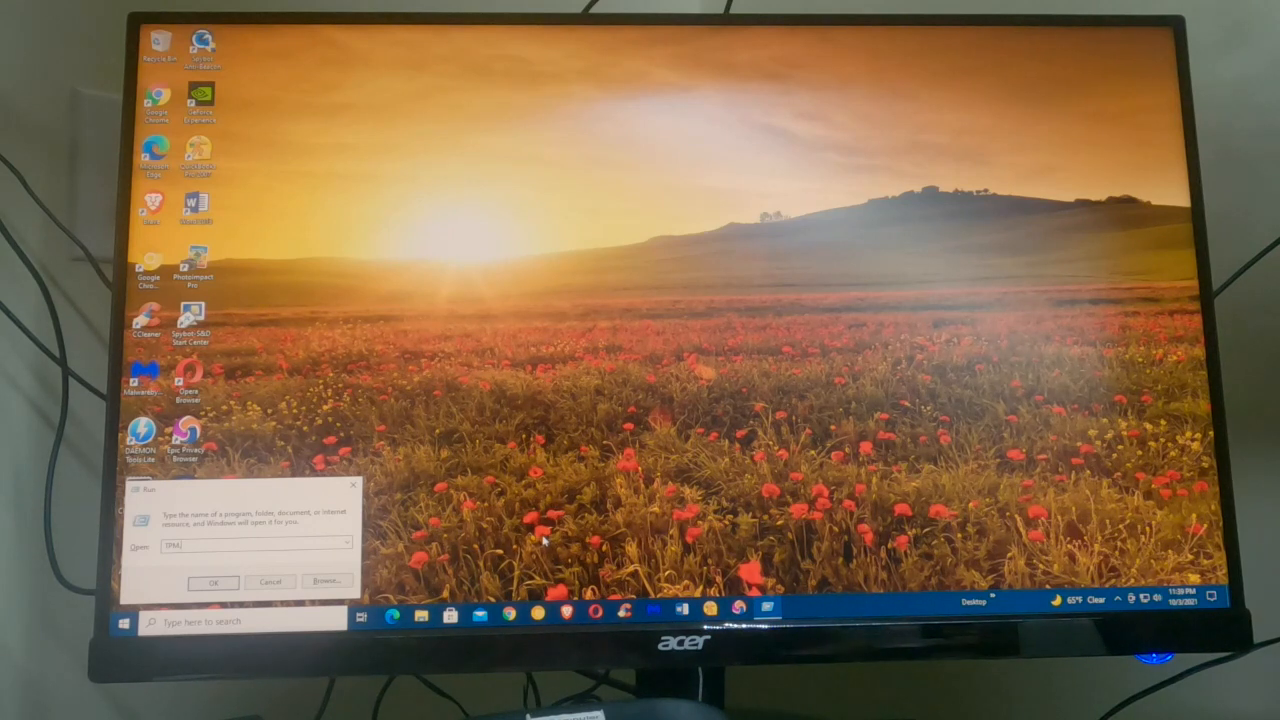
text(.msc)
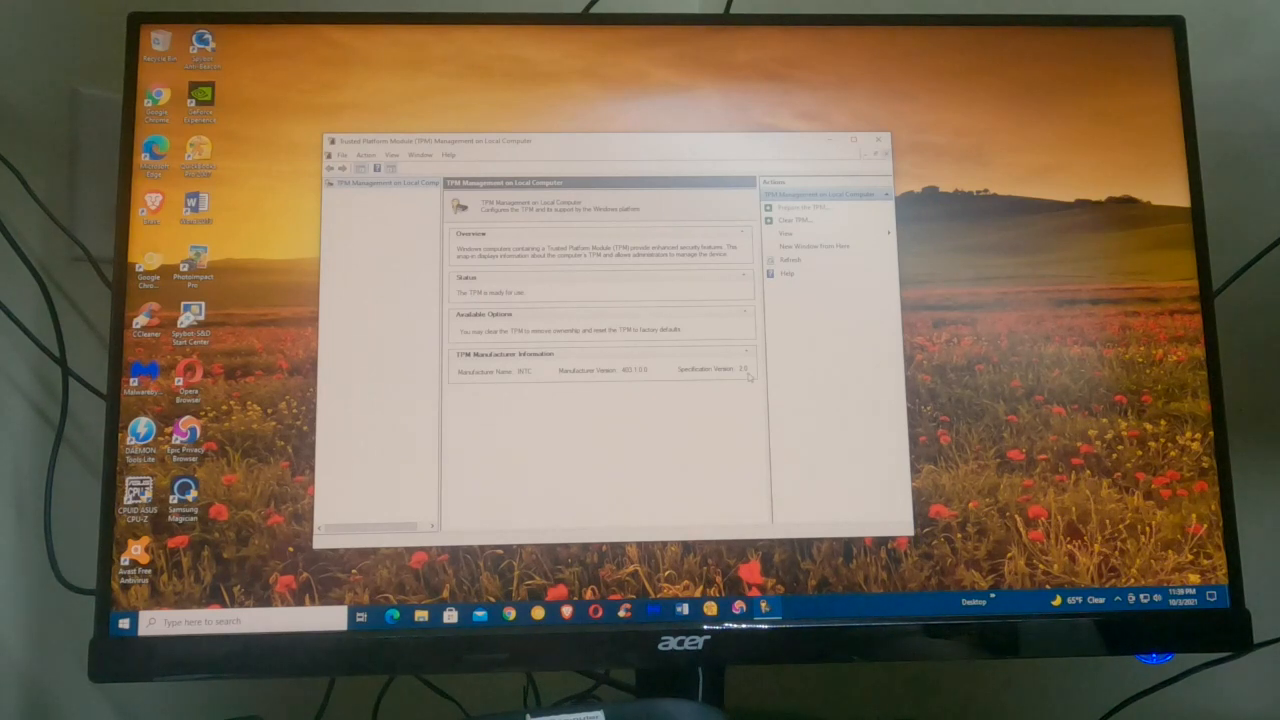
mouse_move(672, 397)
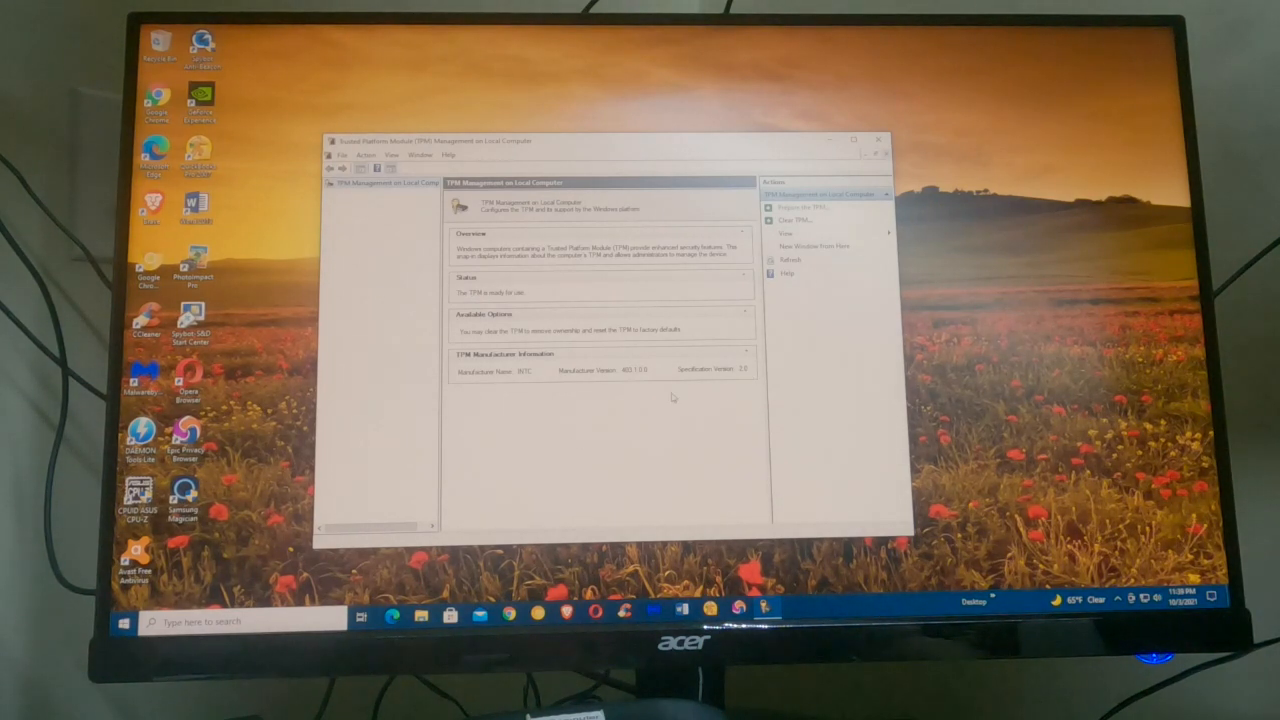
mouse_move(678, 392)
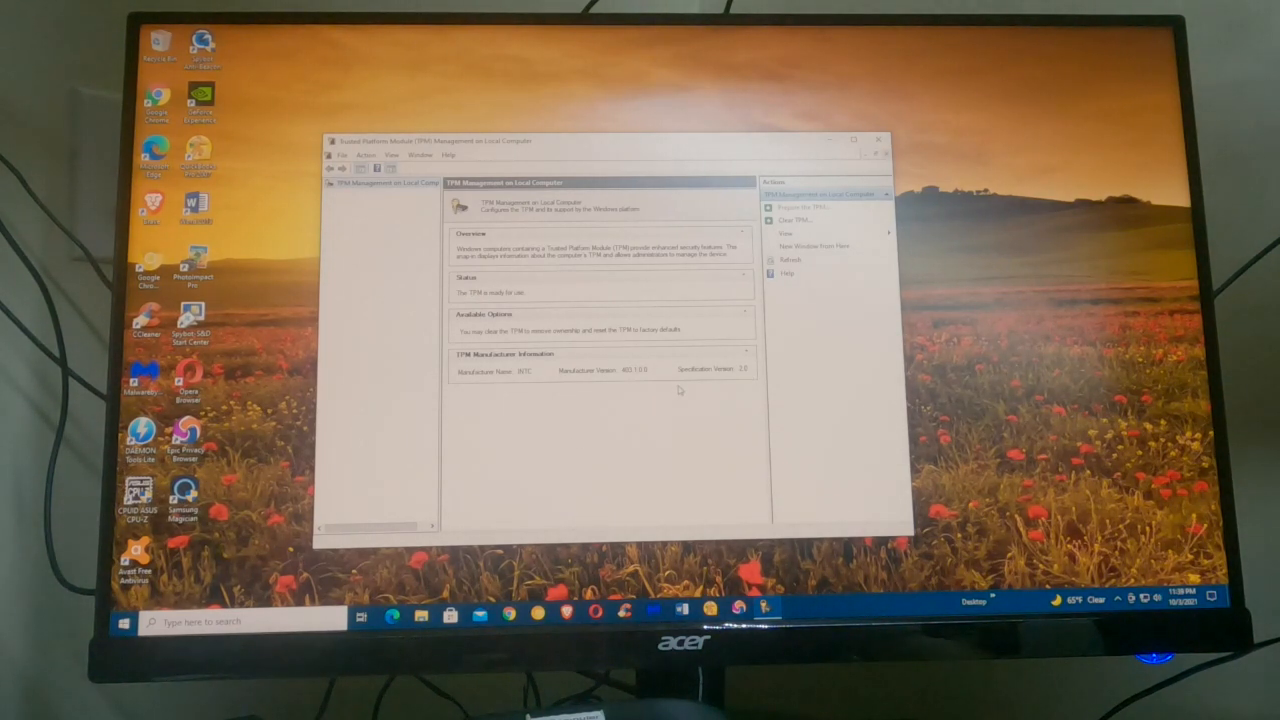